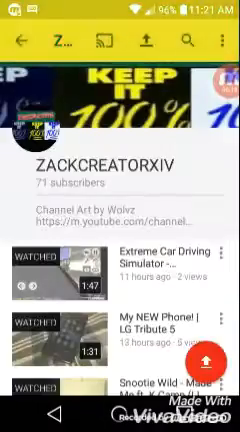
Scroll the channel uploads to the Extreme Car Driving Simulator video and open its edit page.
scroll(down, 3)
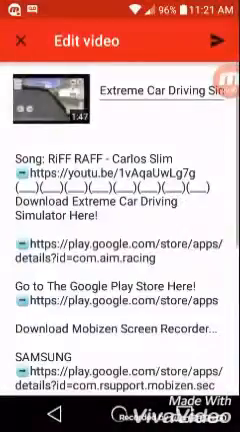
scroll(down, 3)
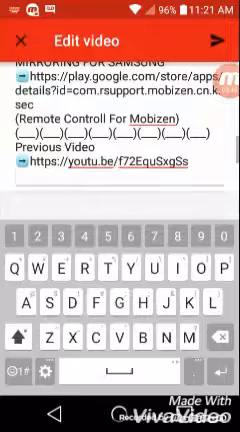
scroll(up, 3)
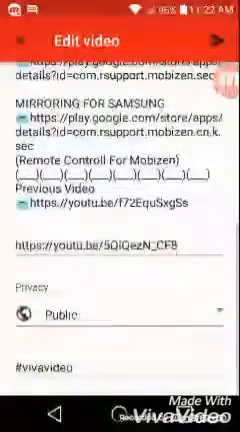
click(120, 187)
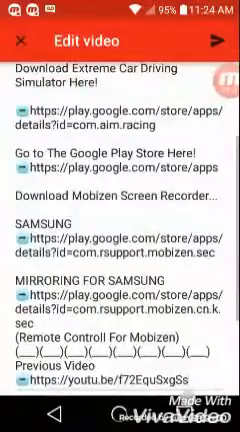
Paste the racing game's Play Store link at the end of the description.
click(120, 150)
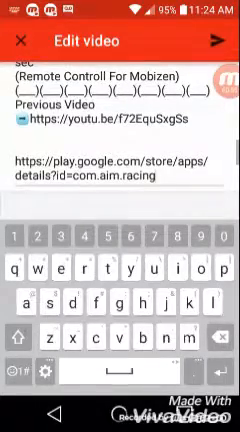
click(22, 322)
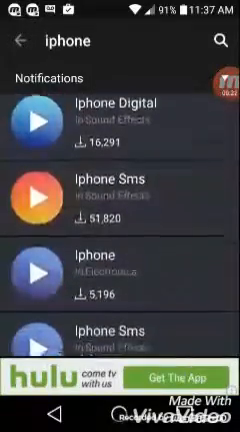
Browse the iphone notification sounds in Zedge, then reopen the racing game video.
scroll(up, 3)
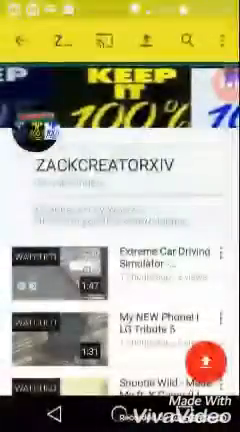
click(226, 185)
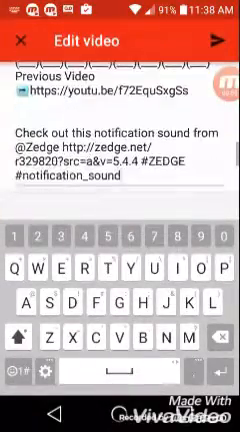
Scroll the description to confirm the Zedge link and #ZEDGE tags are present.
scroll(up, 3)
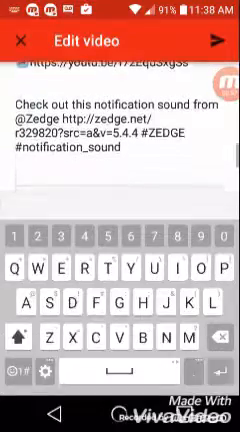